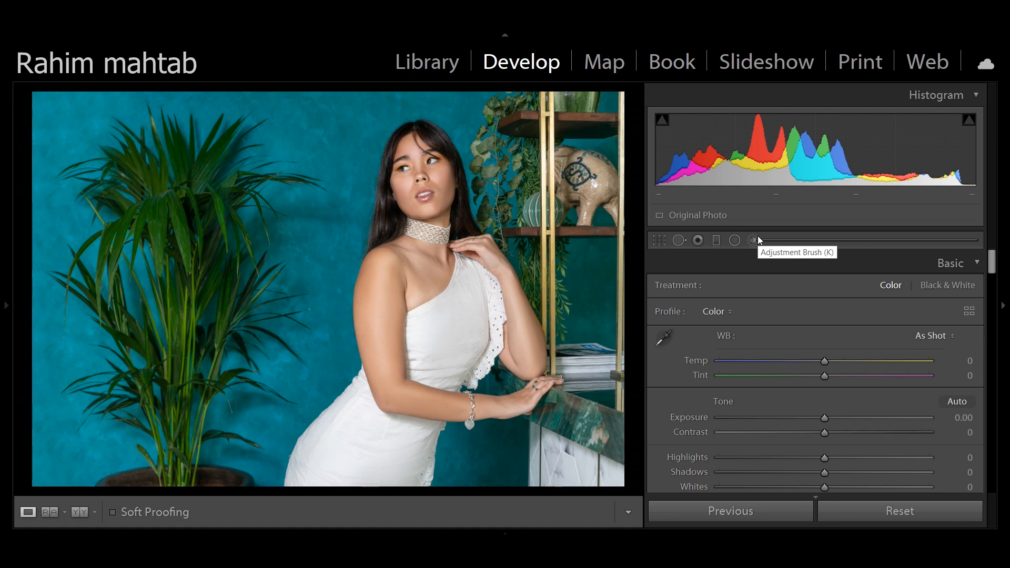
{"action": "mouse_move", "coordinate": [750, 248]}
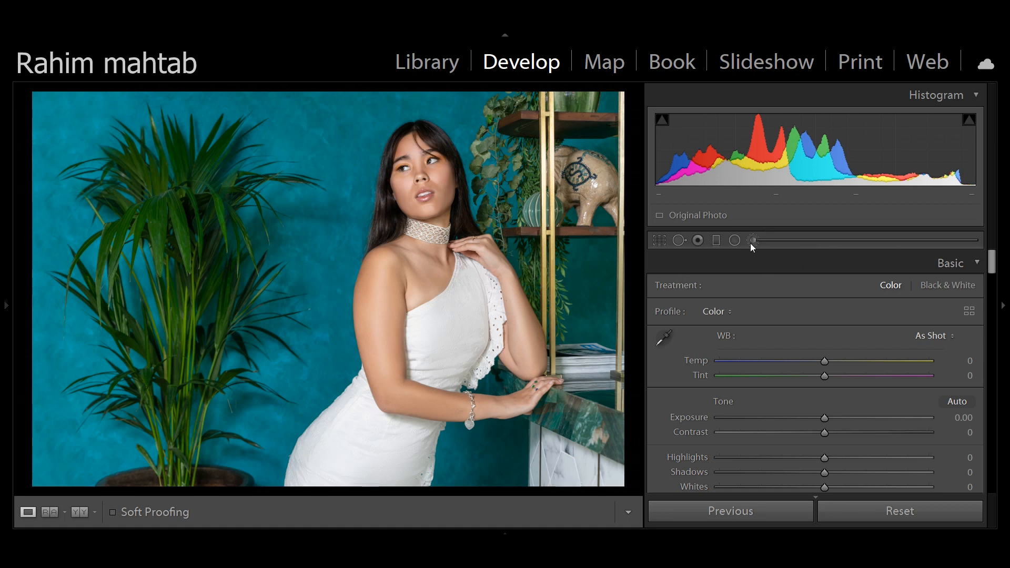
Step: Try and cancel the adjustment brush, then start a graduated filter over the left-side palm
{"action": "left_click", "coordinate": [751, 239]}
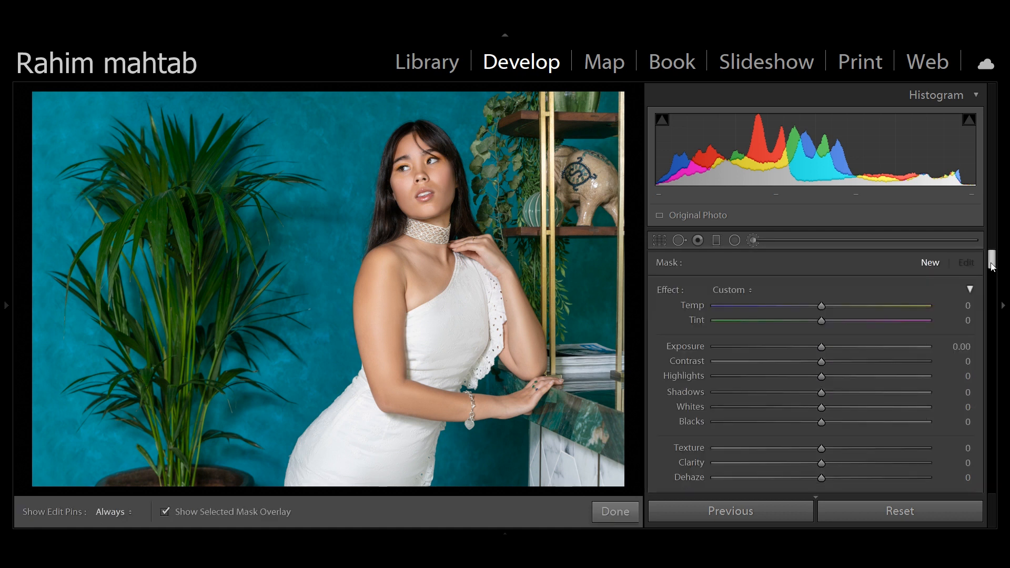
{"action": "scroll", "scroll_direction": "down", "scroll_amount": 3}
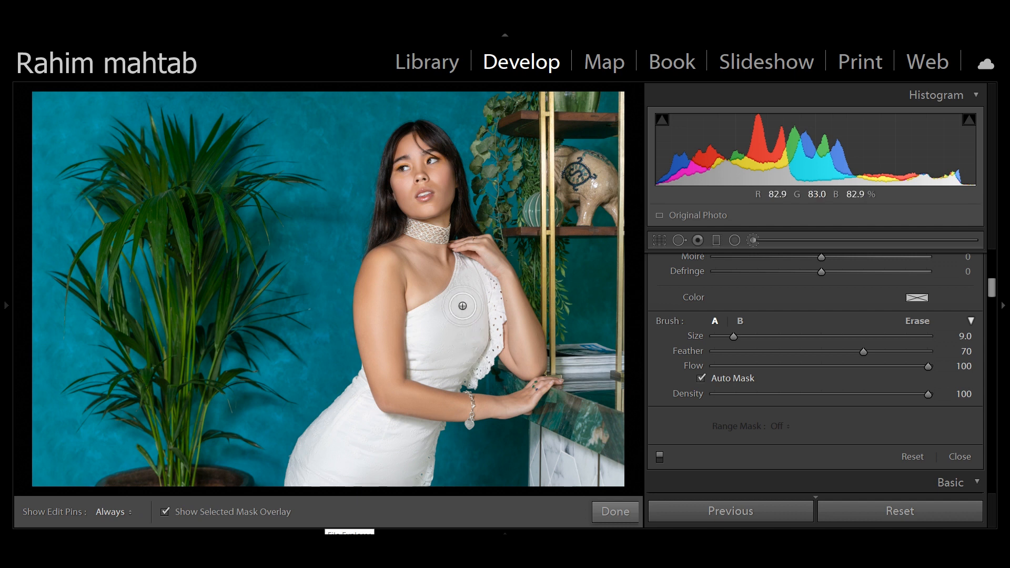
{"action": "left_click_drag", "start_coordinate": [462, 306], "coordinate": [445, 312]}
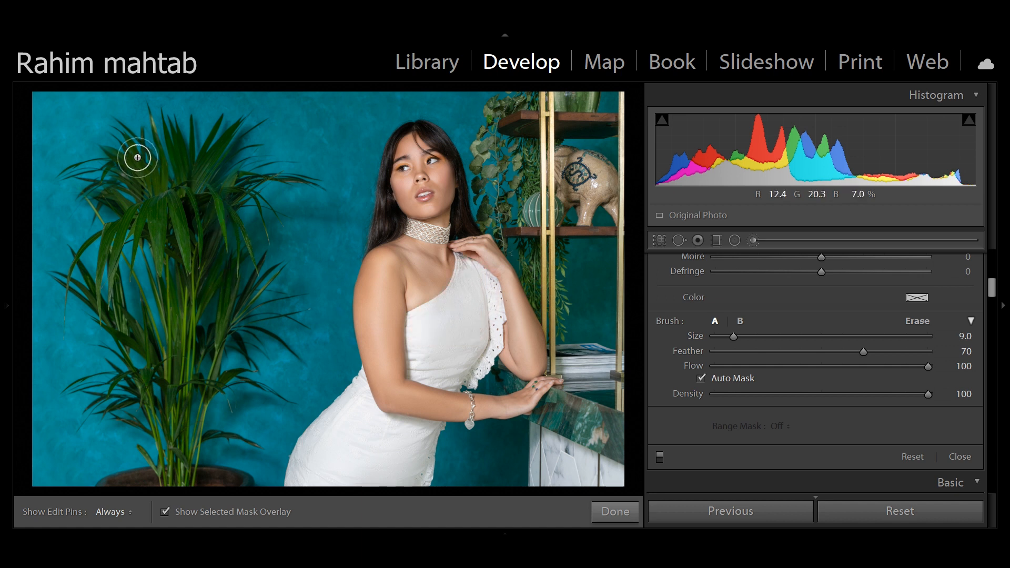
{"action": "left_click_drag", "start_coordinate": [137, 158], "coordinate": [200, 262]}
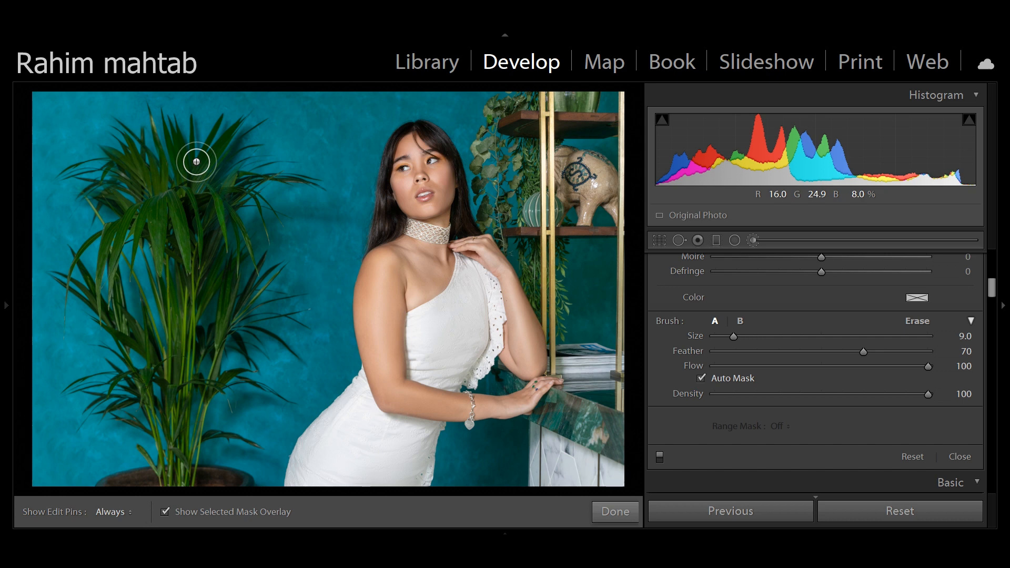
{"action": "left_click", "coordinate": [615, 512]}
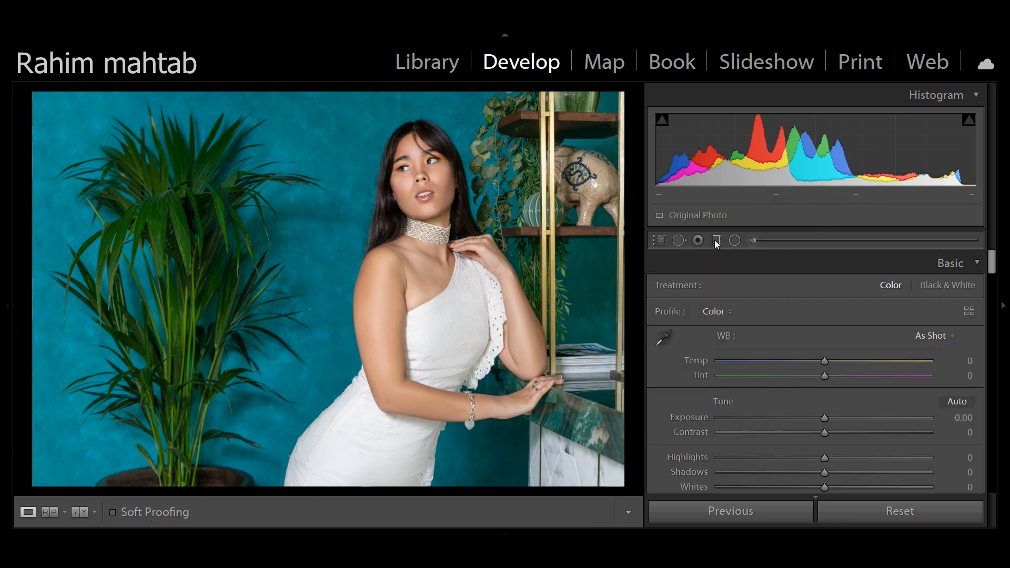
{"action": "left_click", "coordinate": [715, 240]}
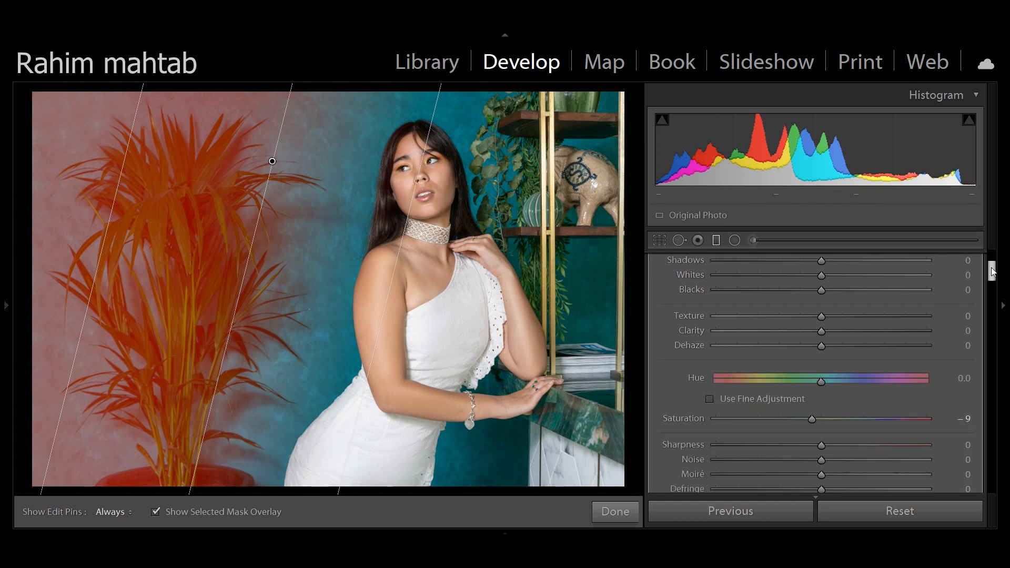
{"action": "scroll", "scroll_direction": "down", "scroll_amount": 3}
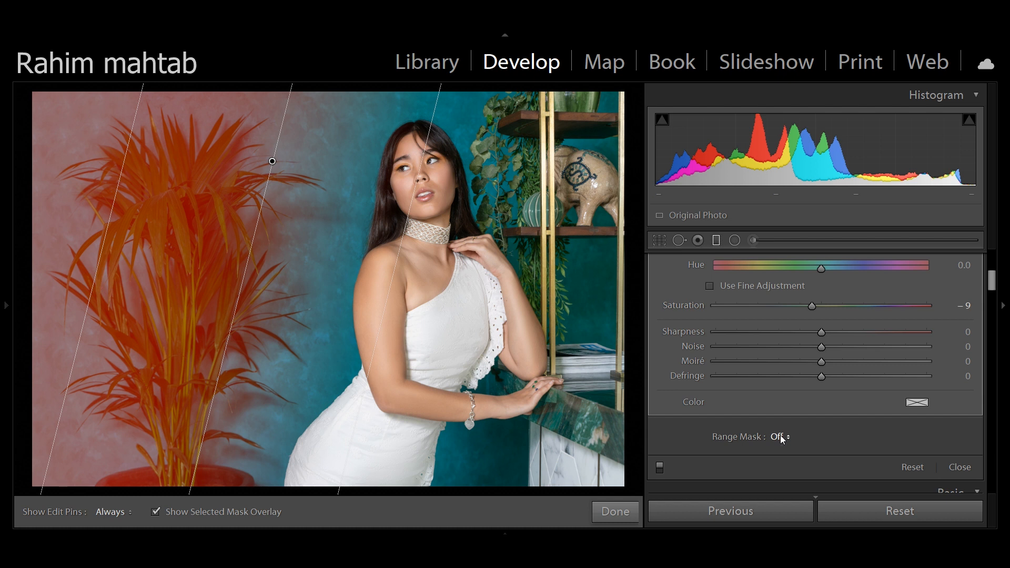
Step: Set the filter's Range Mask to Color and sample the palm leaves' green
{"action": "left_click", "coordinate": [779, 437]}
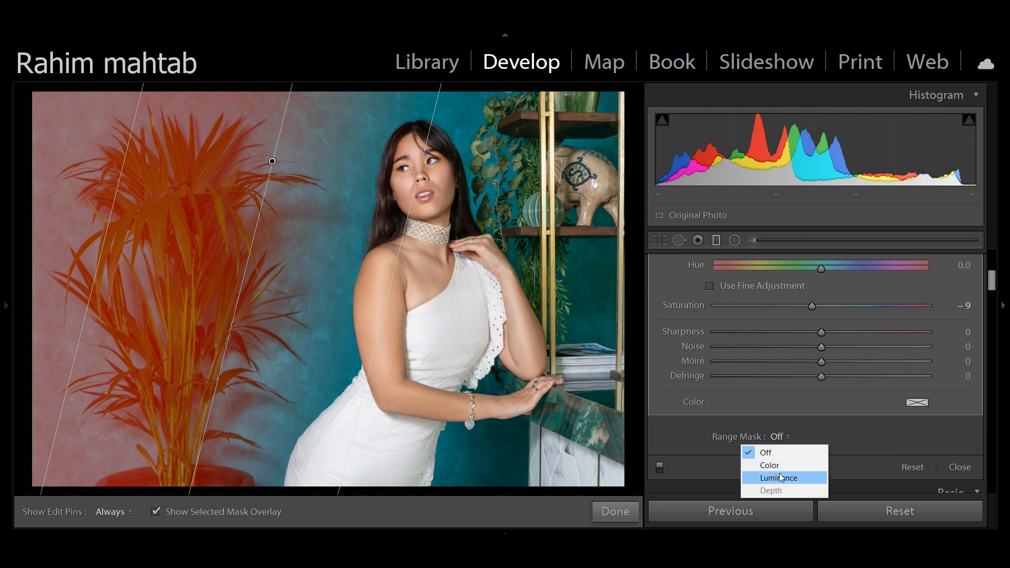
{"action": "mouse_move", "coordinate": [770, 465]}
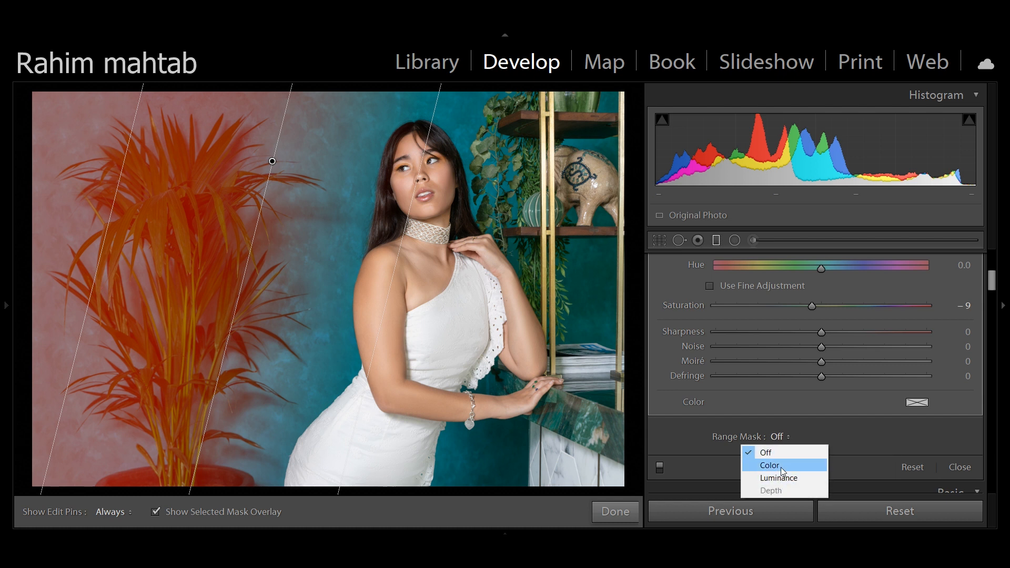
{"action": "left_click", "coordinate": [769, 465]}
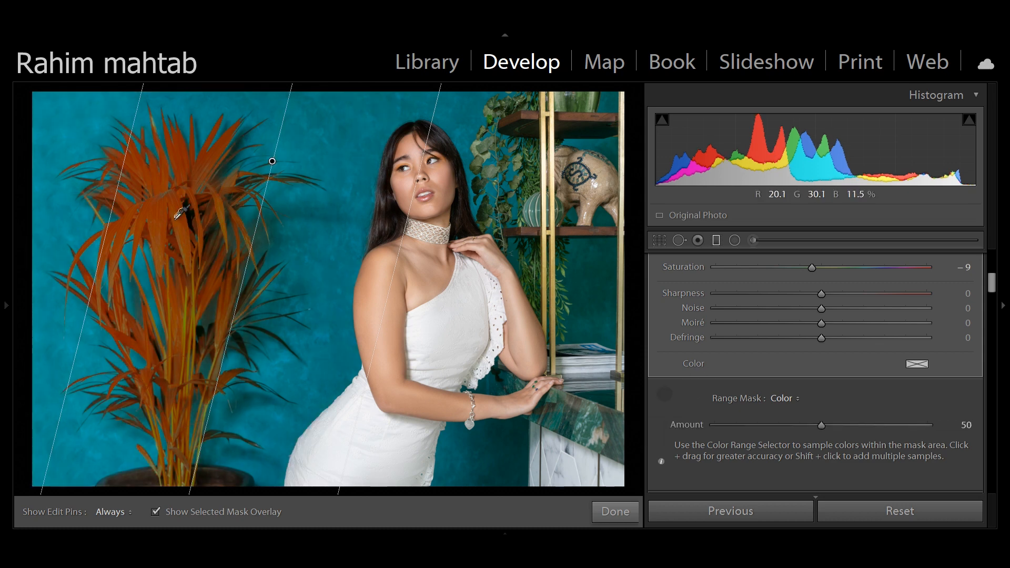
{"action": "left_click", "coordinate": [182, 216]}
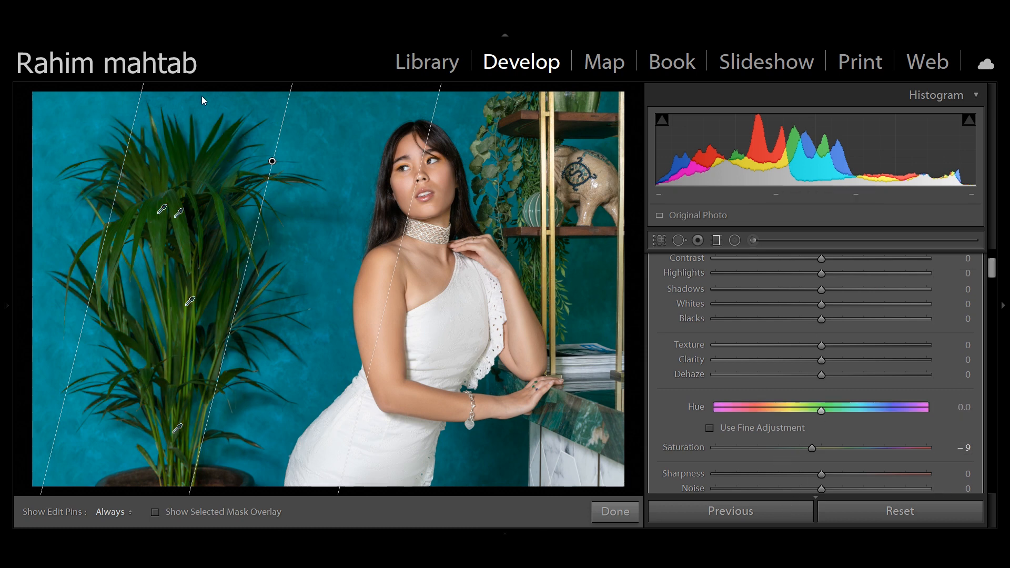
Step: Drag the graduated filter's Hue slider down to about −22.9 for the leaves
{"action": "left_click_drag", "start_coordinate": [820, 411], "coordinate": [807, 411]}
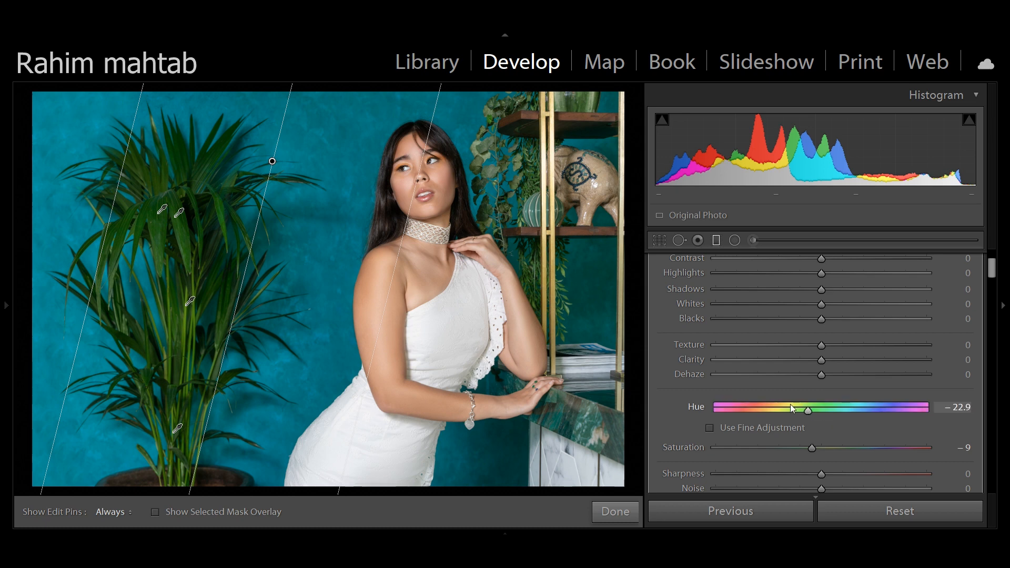
{"action": "left_click_drag", "start_coordinate": [805, 407], "coordinate": [717, 407]}
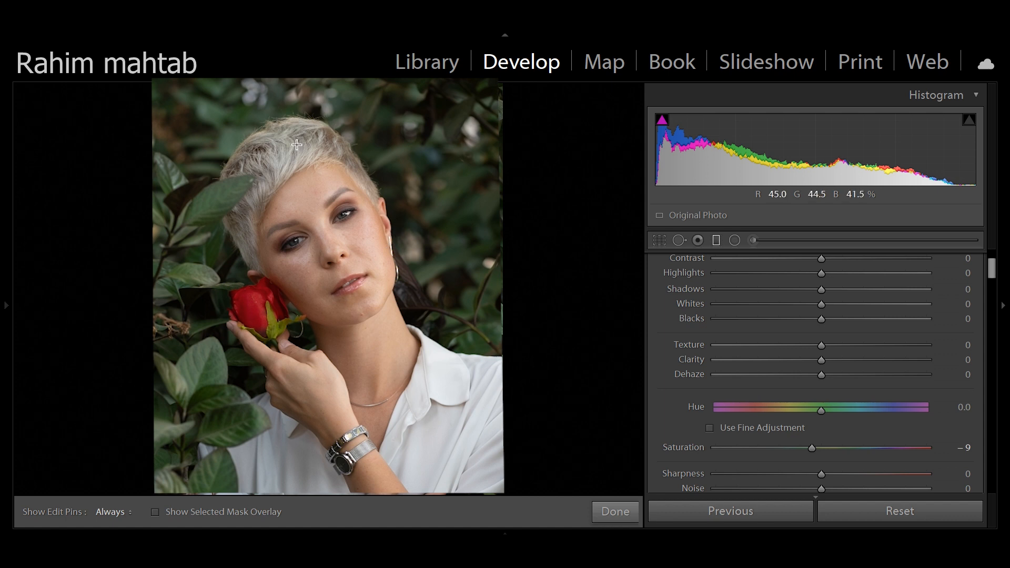
{"action": "mouse_move", "coordinate": [285, 201]}
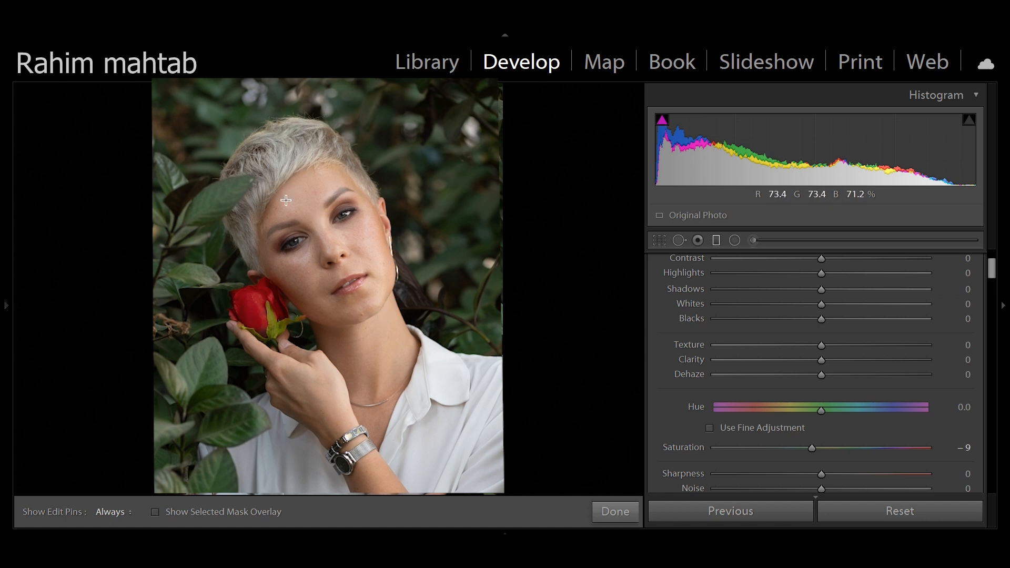
{"action": "mouse_move", "coordinate": [369, 248]}
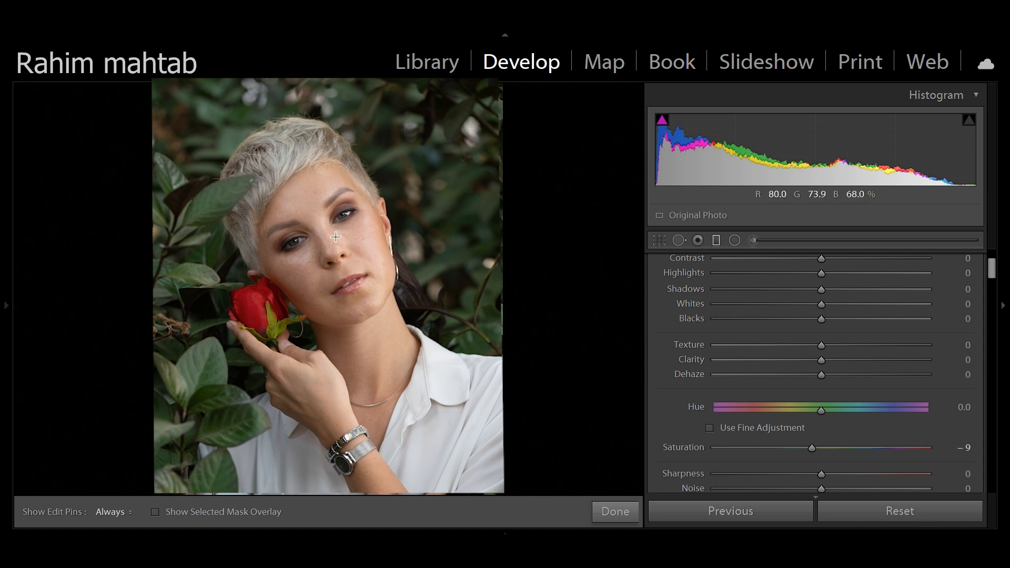
{"action": "mouse_move", "coordinate": [358, 286]}
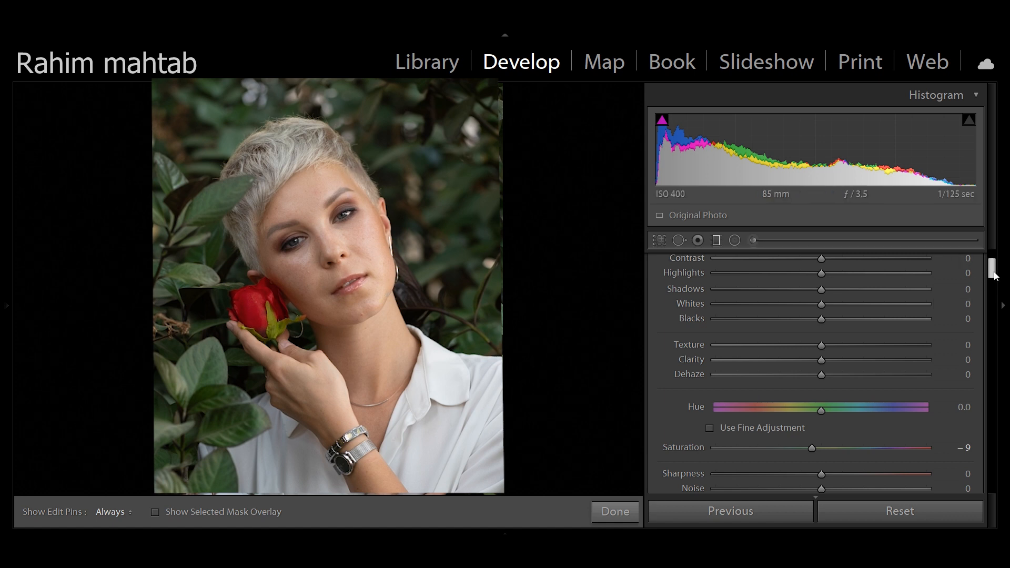
Step: Exit the local filter and pull the portrait's Basic Highlights down through −48 to −66
{"action": "left_click", "coordinate": [715, 240]}
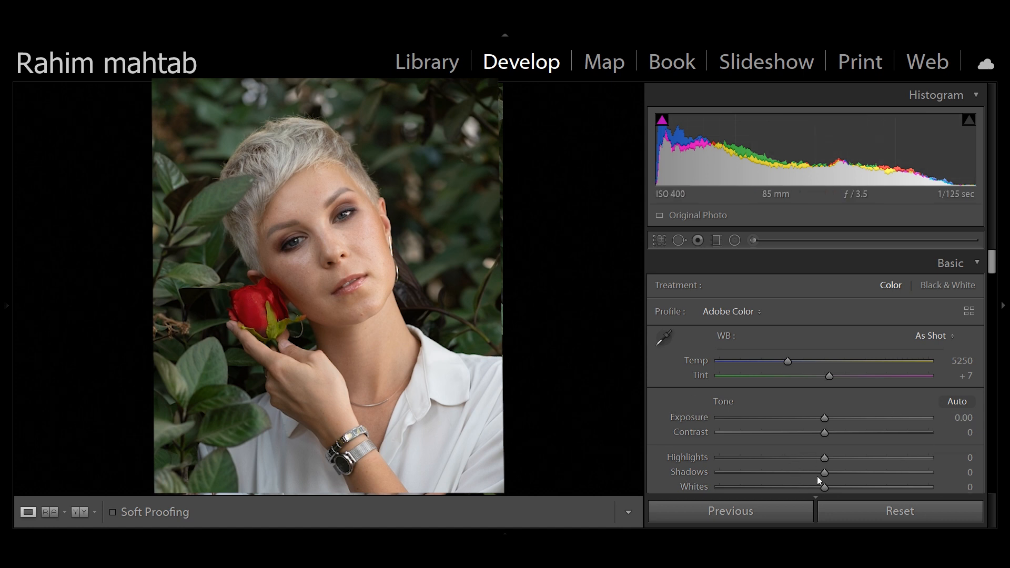
{"action": "left_click_drag", "start_coordinate": [824, 457], "coordinate": [815, 457]}
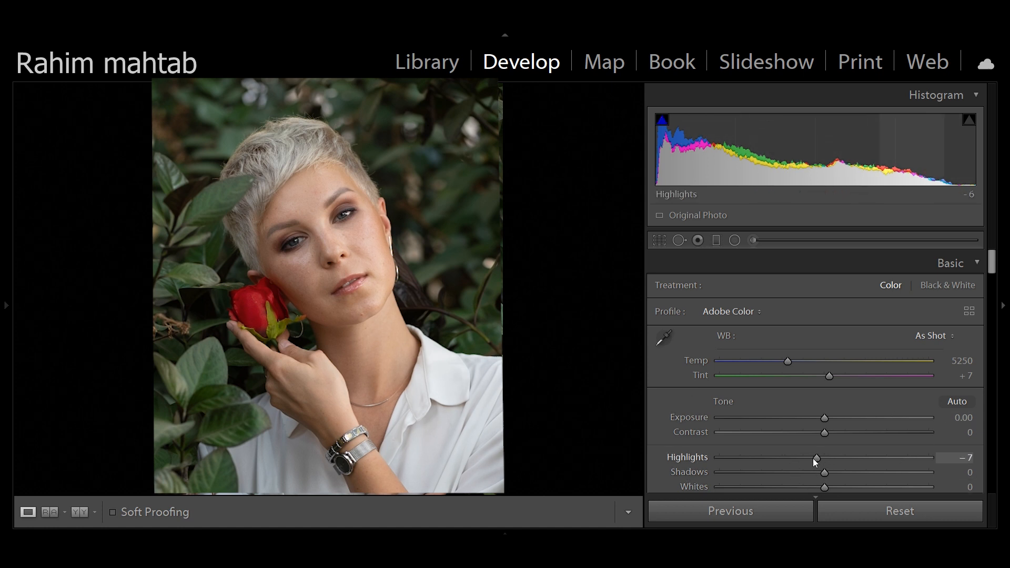
{"action": "left_click_drag", "start_coordinate": [816, 457], "coordinate": [774, 457]}
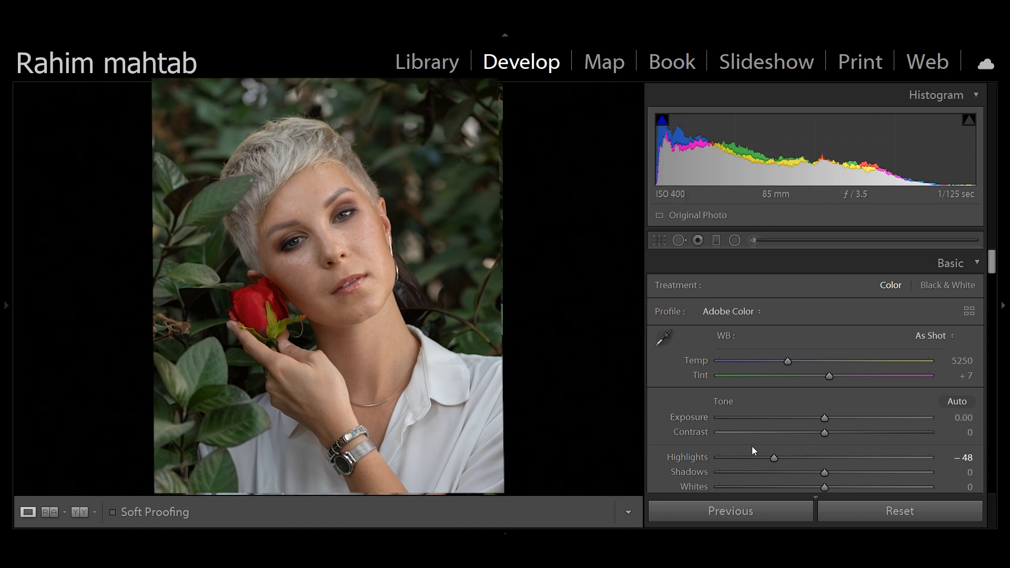
{"action": "left_click_drag", "start_coordinate": [775, 457], "coordinate": [755, 458]}
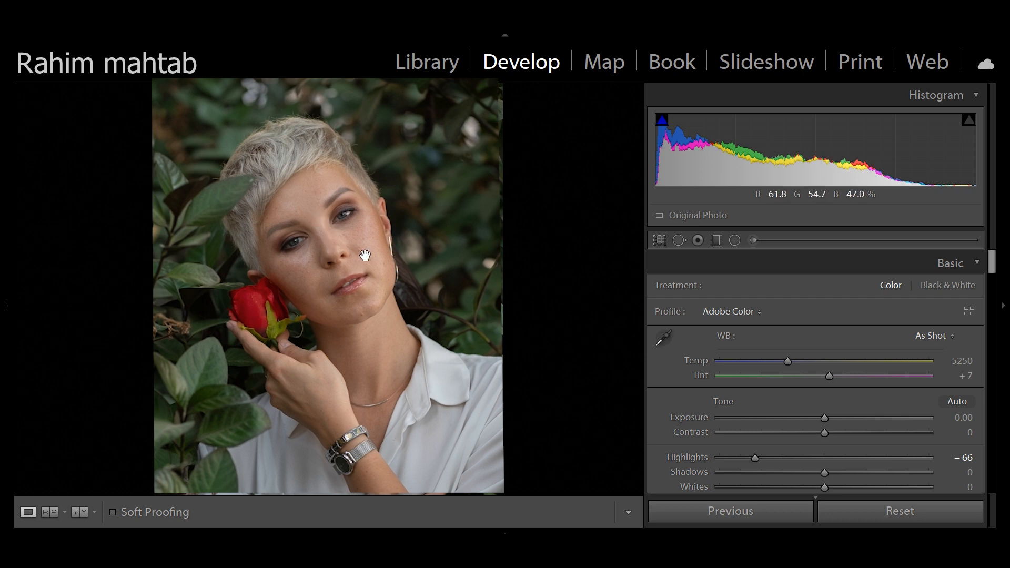
{"action": "mouse_move", "coordinate": [347, 172]}
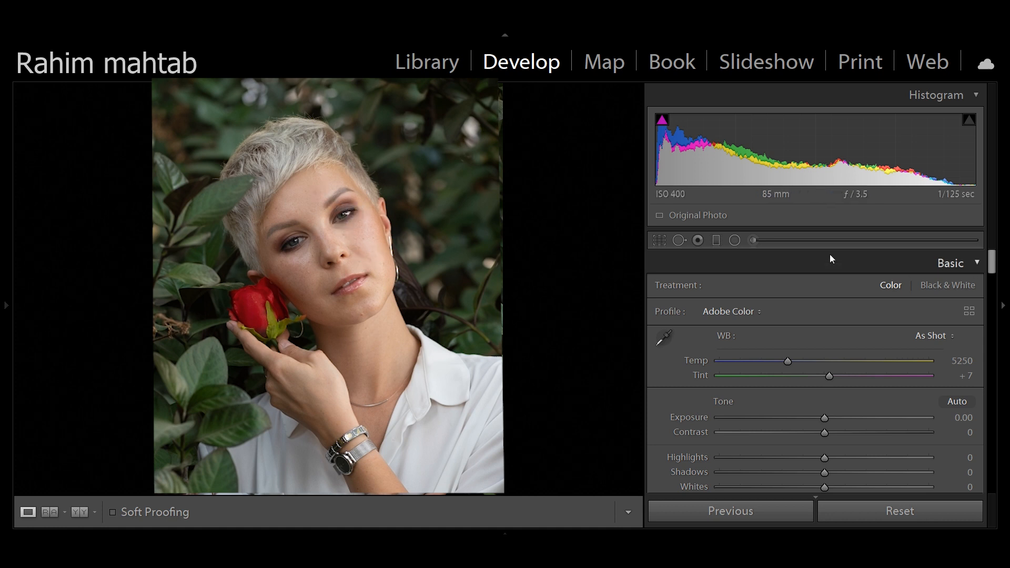
{"action": "mouse_move", "coordinate": [714, 240]}
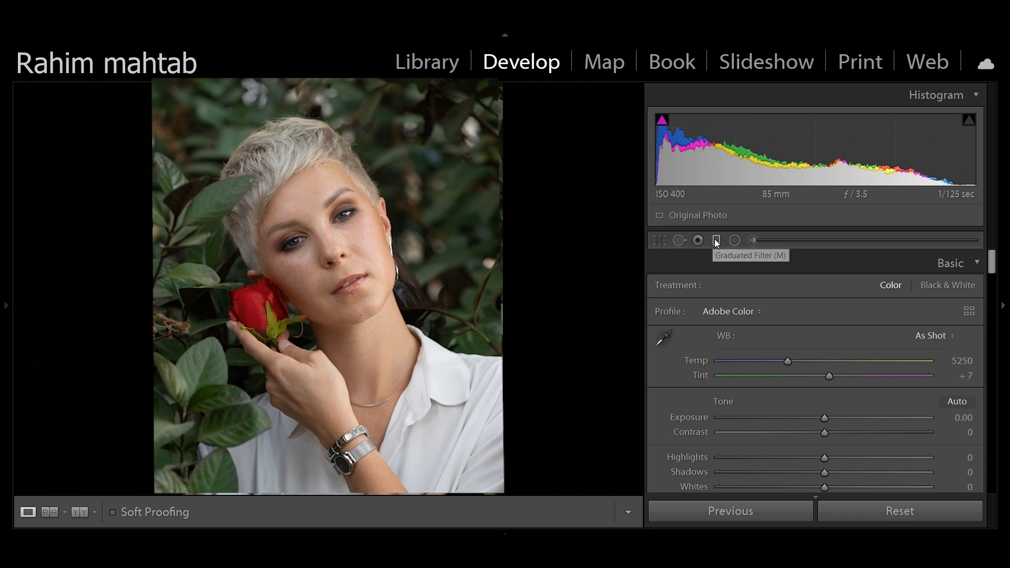
Step: Start a graduated filter on the portrait, enable the mask overlay, and rotate it steeper
{"action": "left_click", "coordinate": [715, 240]}
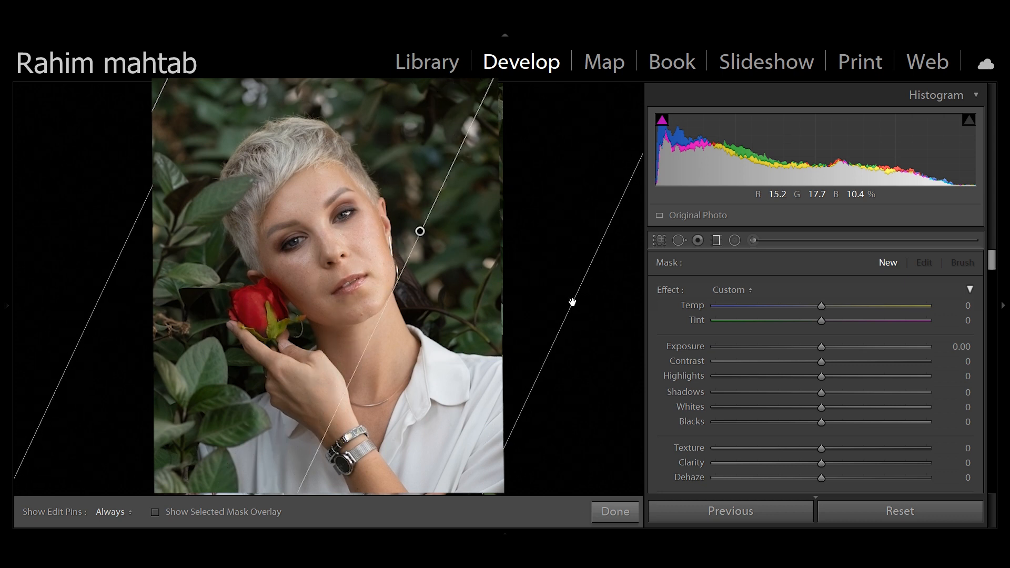
{"action": "left_click", "coordinate": [155, 511]}
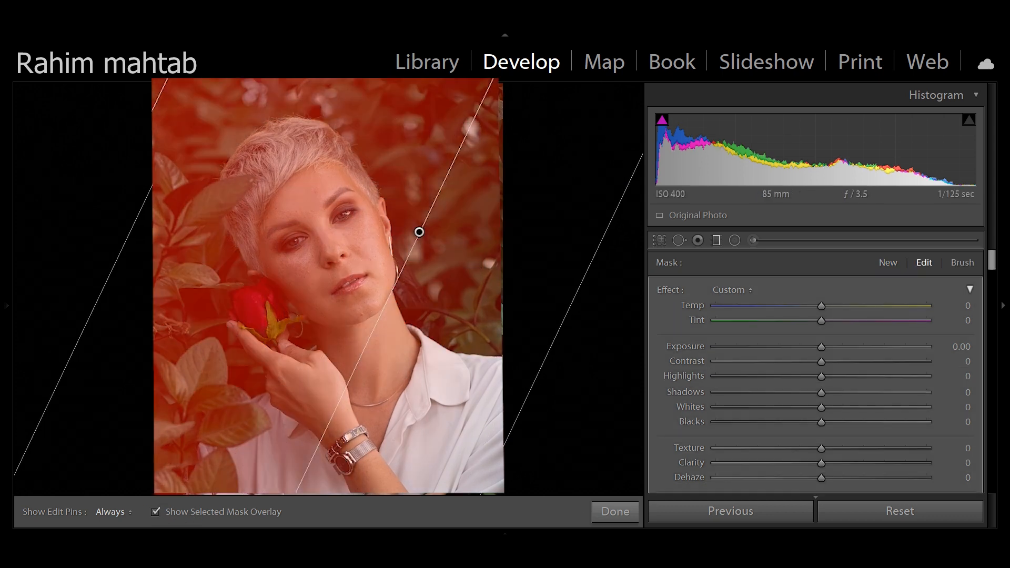
{"action": "left_click_drag", "start_coordinate": [419, 232], "coordinate": [476, 285]}
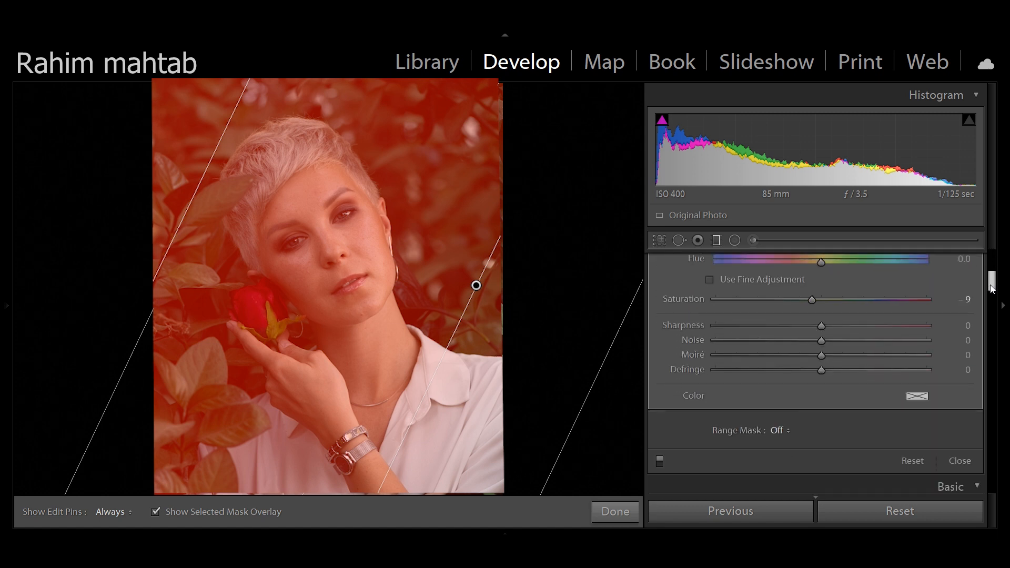
Step: Switch the Range Mask to Luminance and drag the Range to 74/100
{"action": "left_click", "coordinate": [777, 430]}
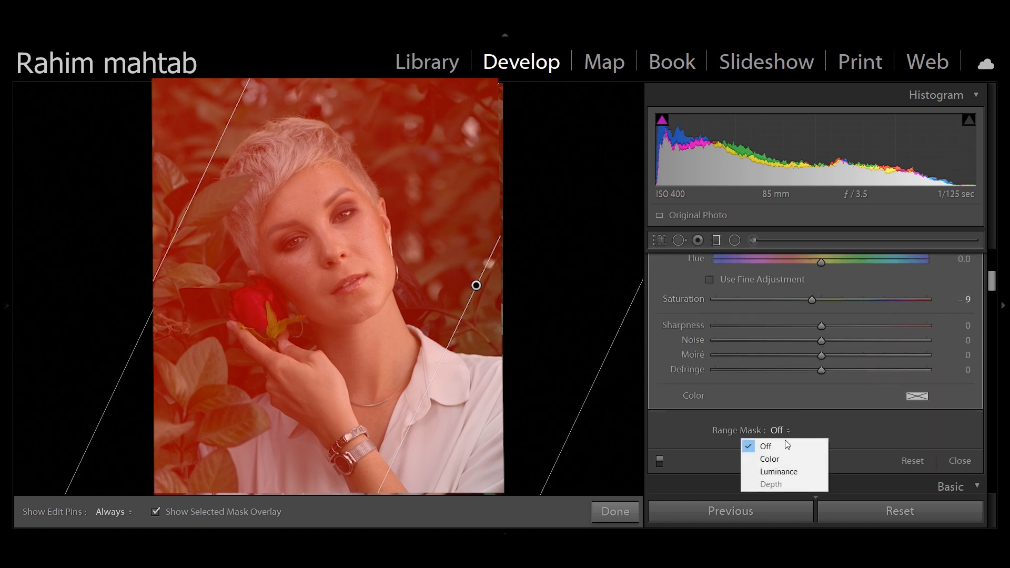
{"action": "left_click", "coordinate": [777, 471]}
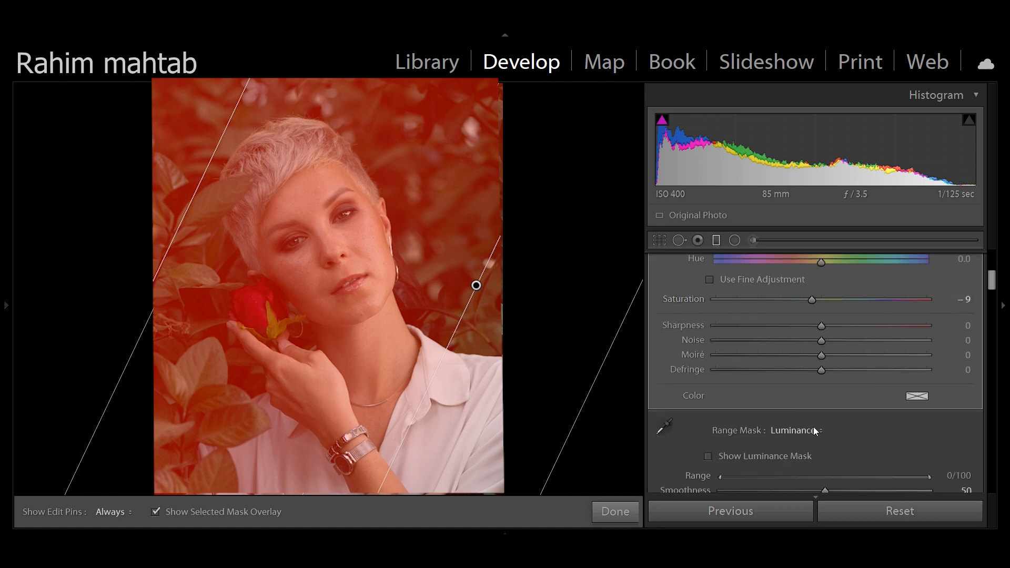
{"action": "scroll", "scroll_direction": "down", "scroll_amount": 3}
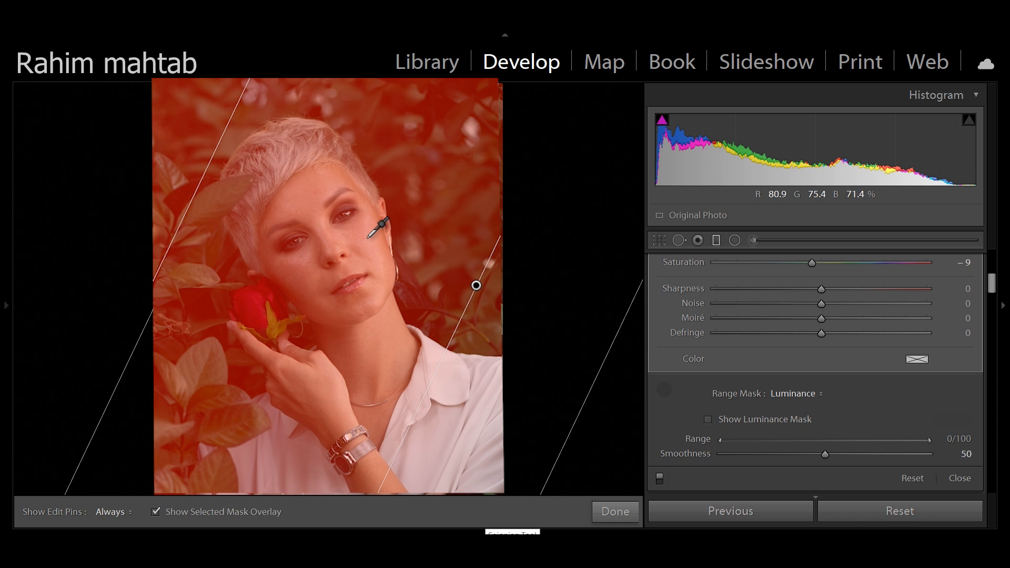
{"action": "left_click_drag", "start_coordinate": [721, 439], "coordinate": [875, 439]}
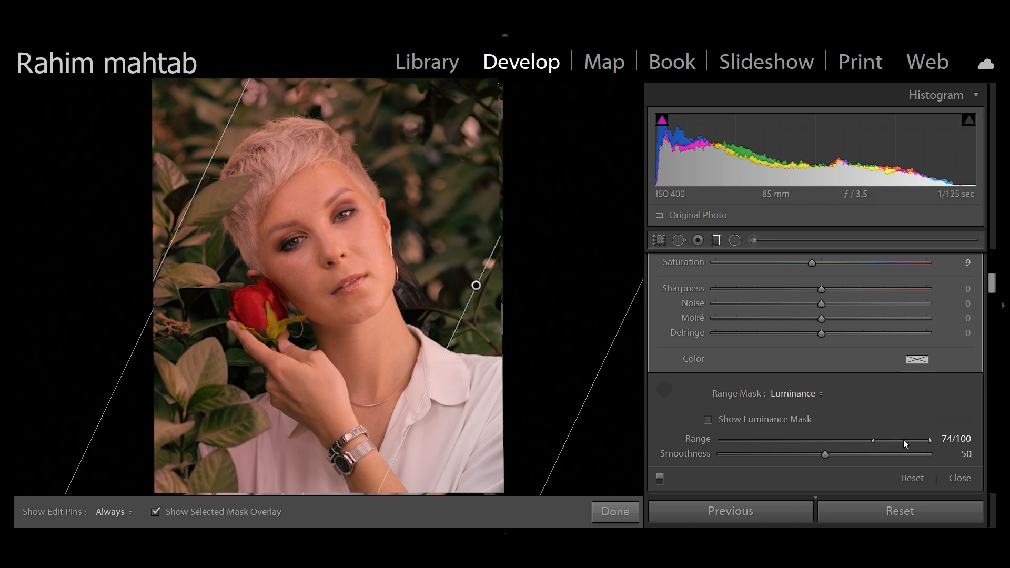
Step: Adjust the luminance Range handles until the range settles at 92/100
{"action": "left_click_drag", "start_coordinate": [927, 439], "coordinate": [726, 439]}
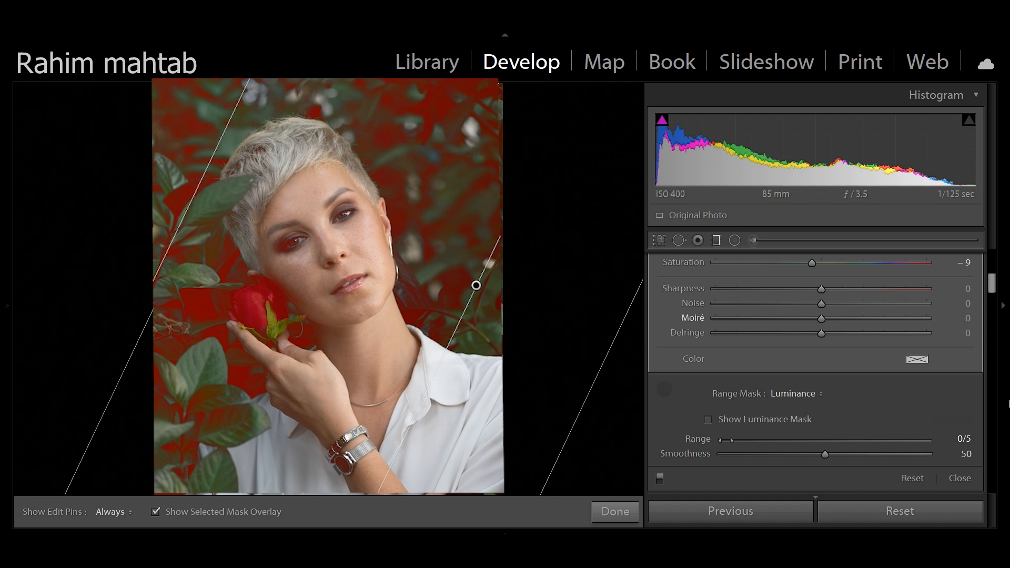
{"action": "left_click_drag", "start_coordinate": [729, 439], "coordinate": [879, 439]}
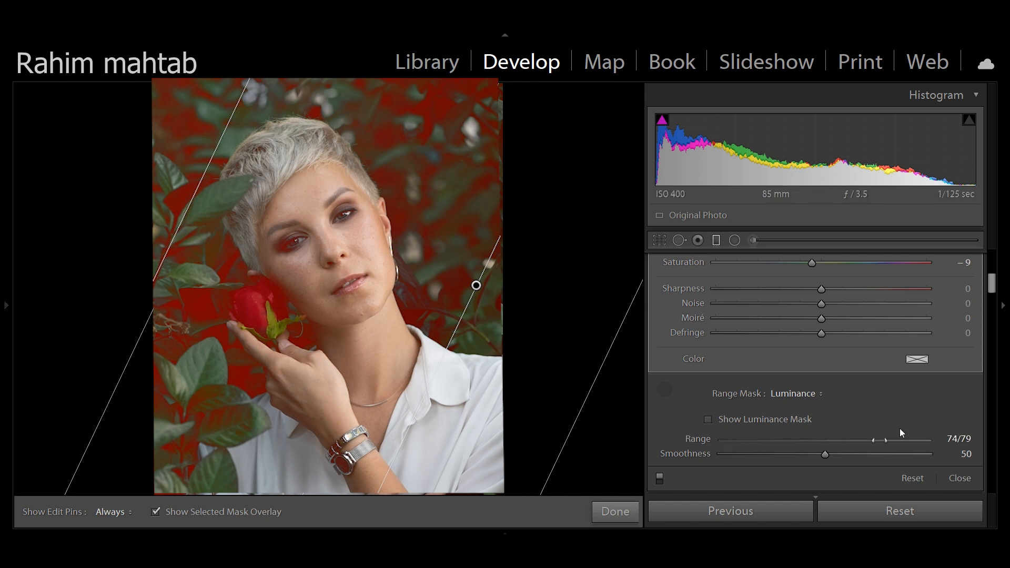
{"action": "left_click_drag", "start_coordinate": [886, 443], "coordinate": [918, 443]}
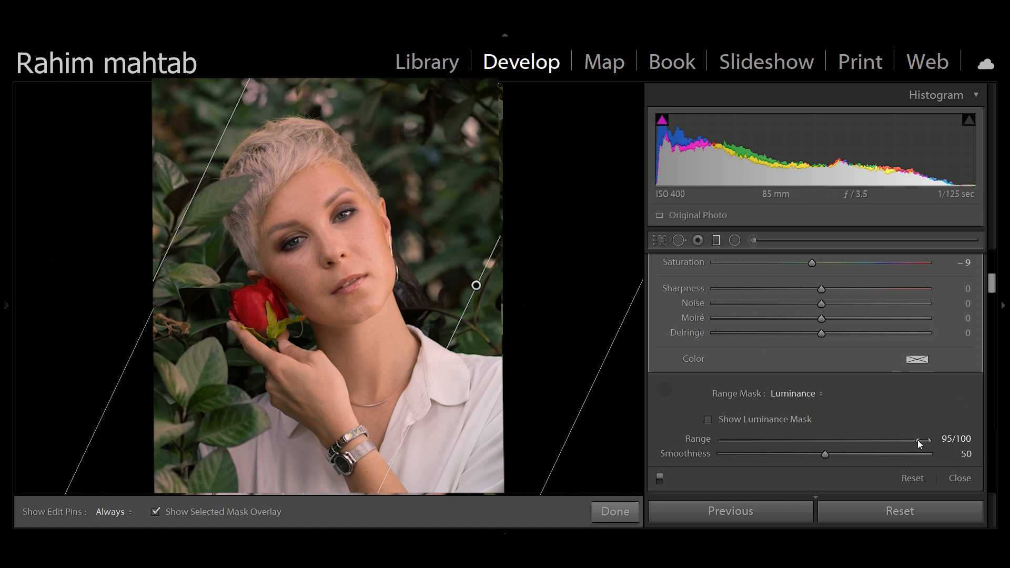
{"action": "left_click_drag", "start_coordinate": [918, 443], "coordinate": [909, 445]}
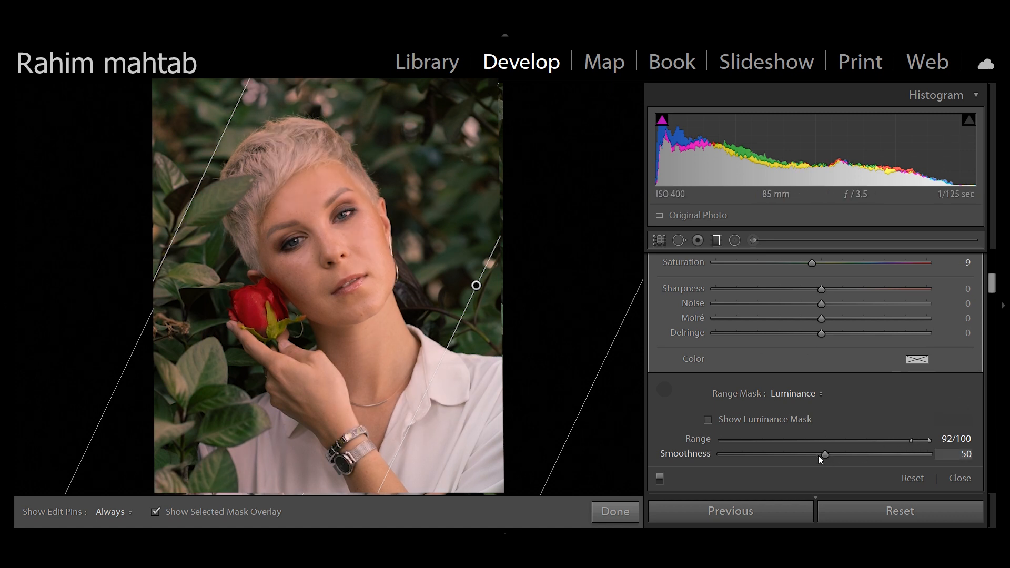
Step: Try mask Smoothness values, dropping it to zero, then nudging it slightly up
{"action": "left_click_drag", "start_coordinate": [823, 454], "coordinate": [722, 454]}
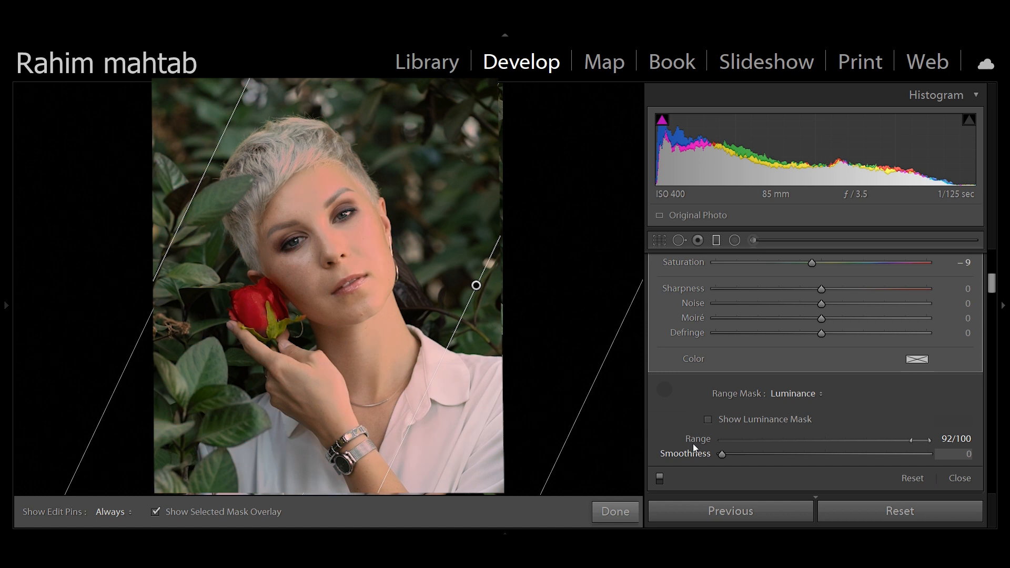
{"action": "left_click_drag", "start_coordinate": [722, 453], "coordinate": [764, 453]}
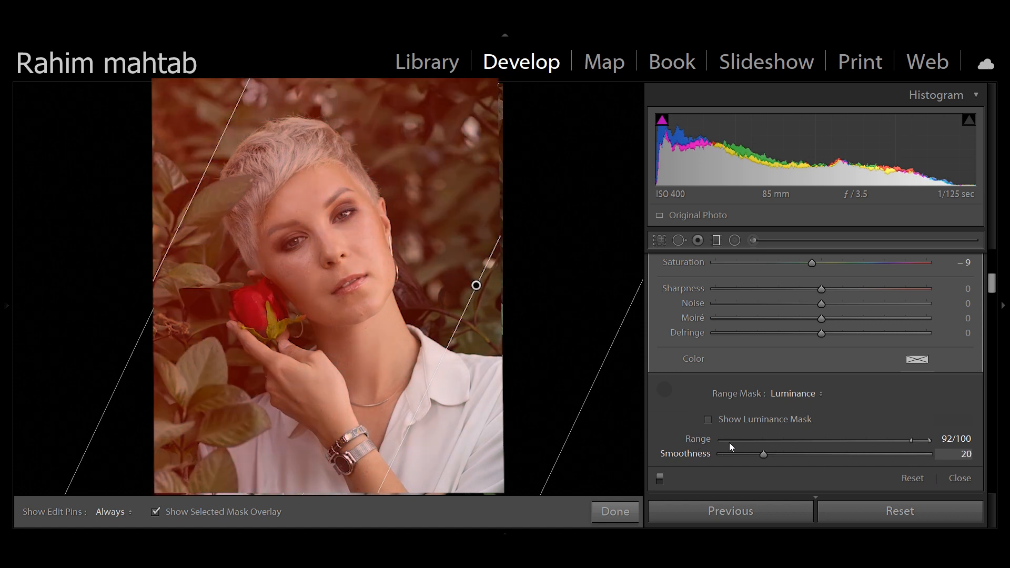
{"action": "left_click_drag", "start_coordinate": [764, 454], "coordinate": [721, 454]}
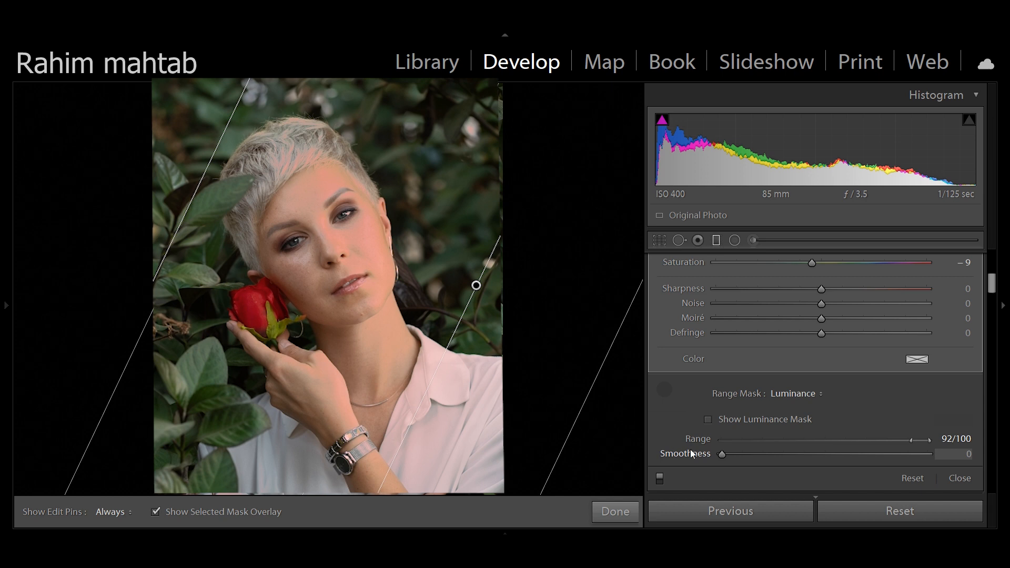
{"action": "left_click_drag", "start_coordinate": [722, 454], "coordinate": [746, 454]}
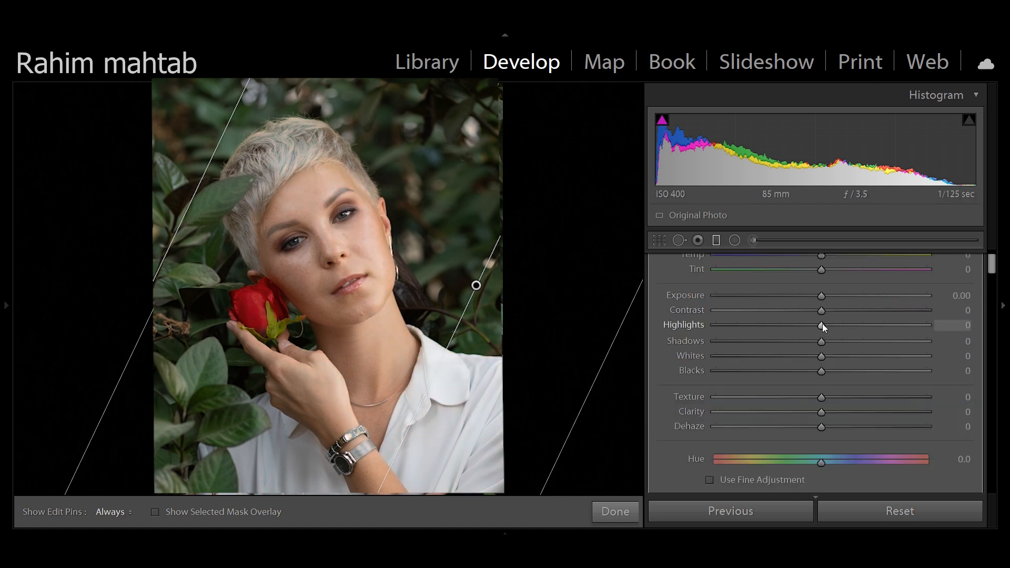
Step: Lower the masked Highlights to −70 and raise the masked Shadows to 14
{"action": "left_click_drag", "start_coordinate": [821, 324], "coordinate": [766, 325]}
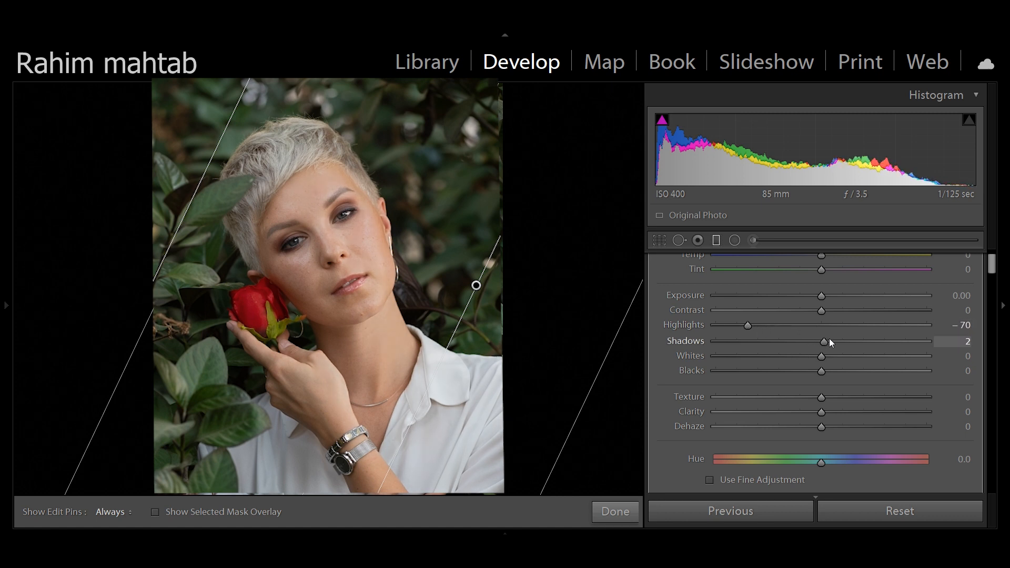
{"action": "left_click_drag", "start_coordinate": [826, 341], "coordinate": [836, 341]}
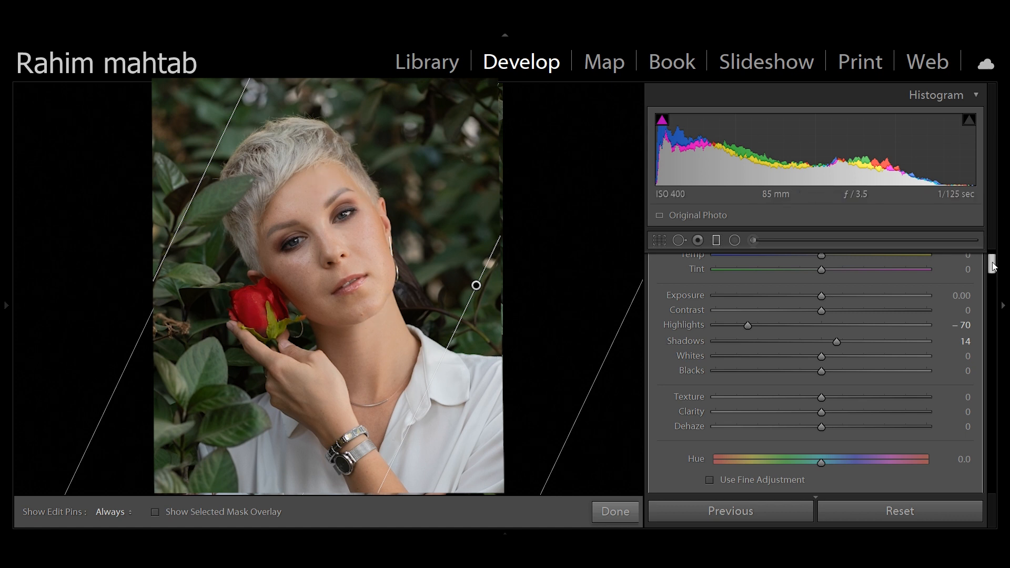
{"action": "scroll", "scroll_direction": "down", "scroll_amount": 3}
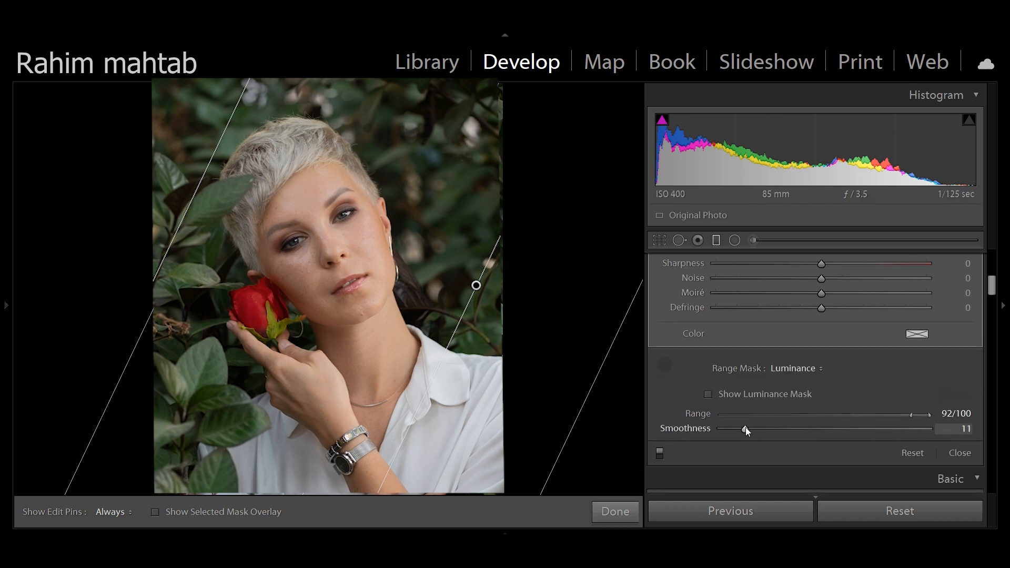
Step: Sweep mask Smoothness between full and zero, then fine-tune it to 18
{"action": "left_click_drag", "start_coordinate": [747, 428], "coordinate": [928, 428]}
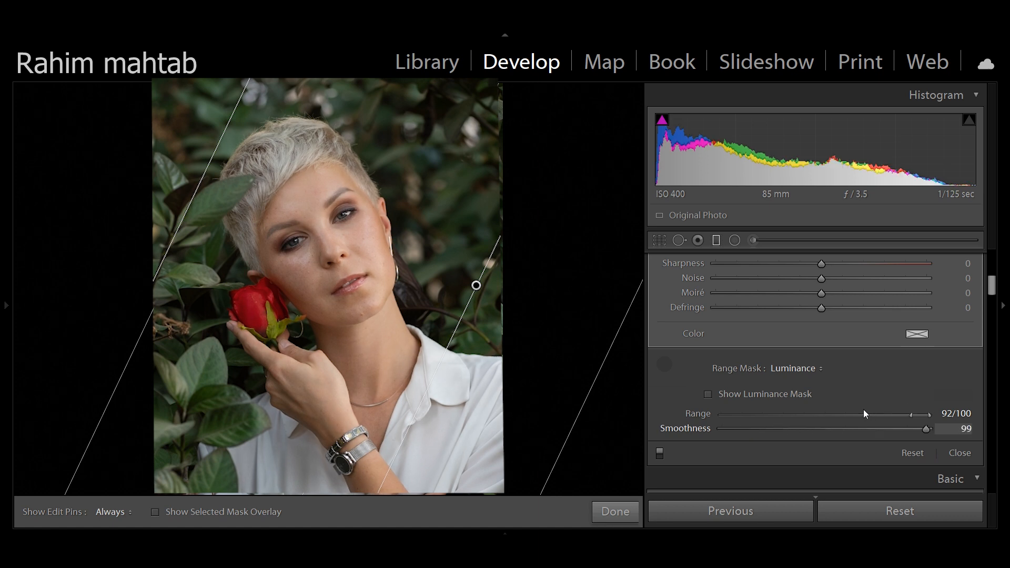
{"action": "left_click_drag", "start_coordinate": [926, 428], "coordinate": [927, 428]}
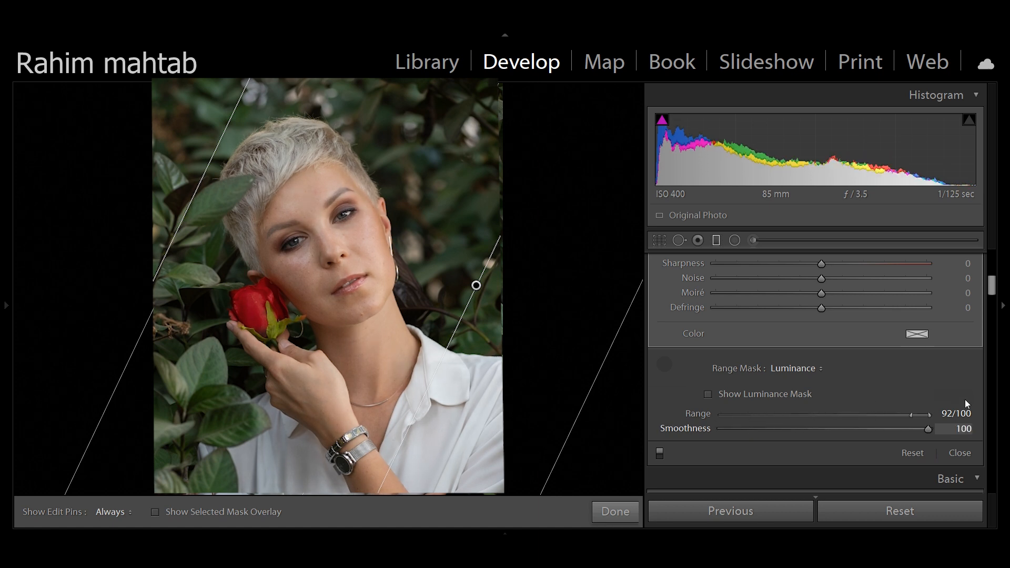
{"action": "left_click_drag", "start_coordinate": [928, 429], "coordinate": [721, 429]}
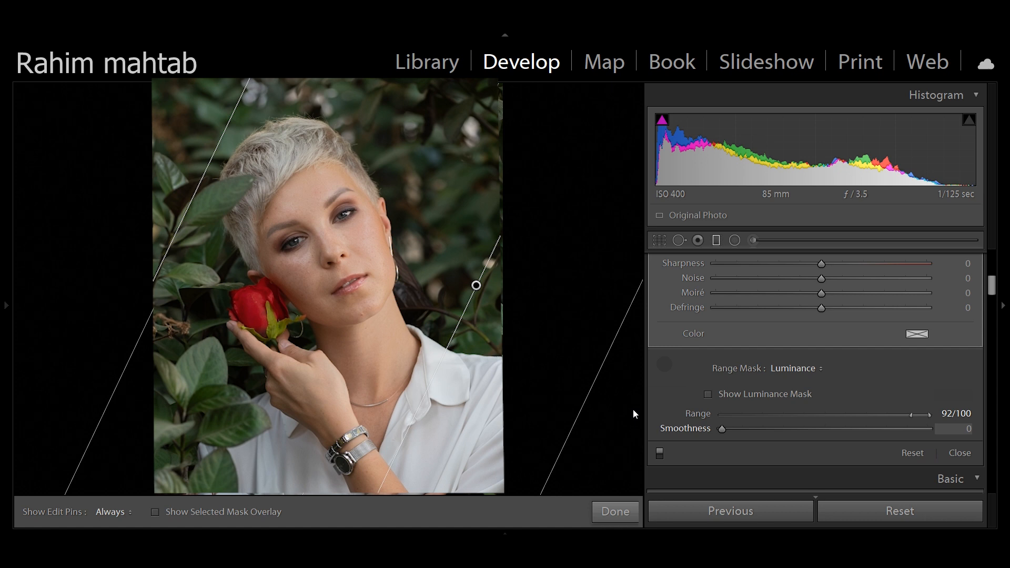
{"action": "left_click_drag", "start_coordinate": [721, 428], "coordinate": [760, 428]}
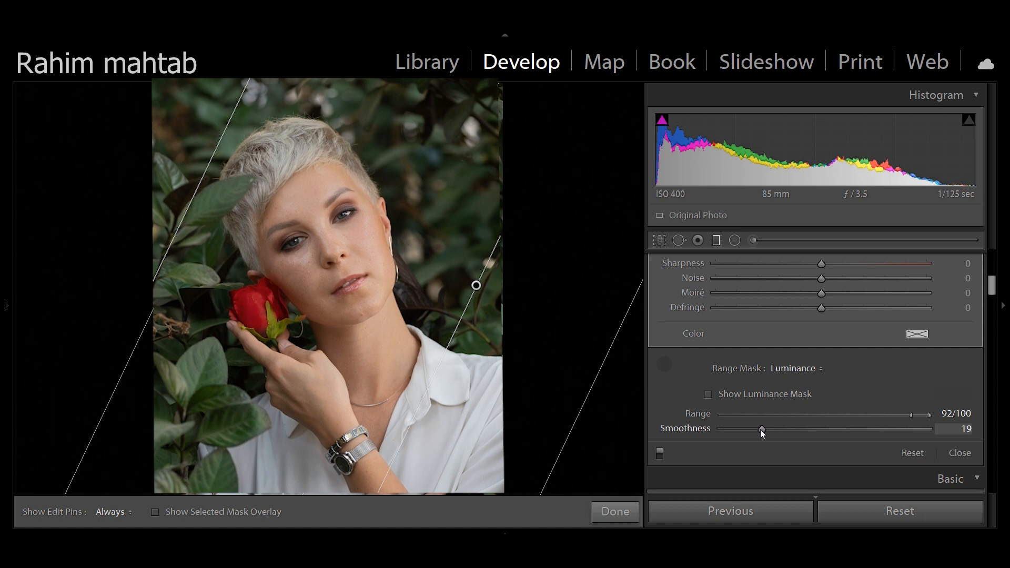
{"action": "left_click_drag", "start_coordinate": [760, 428], "coordinate": [758, 428]}
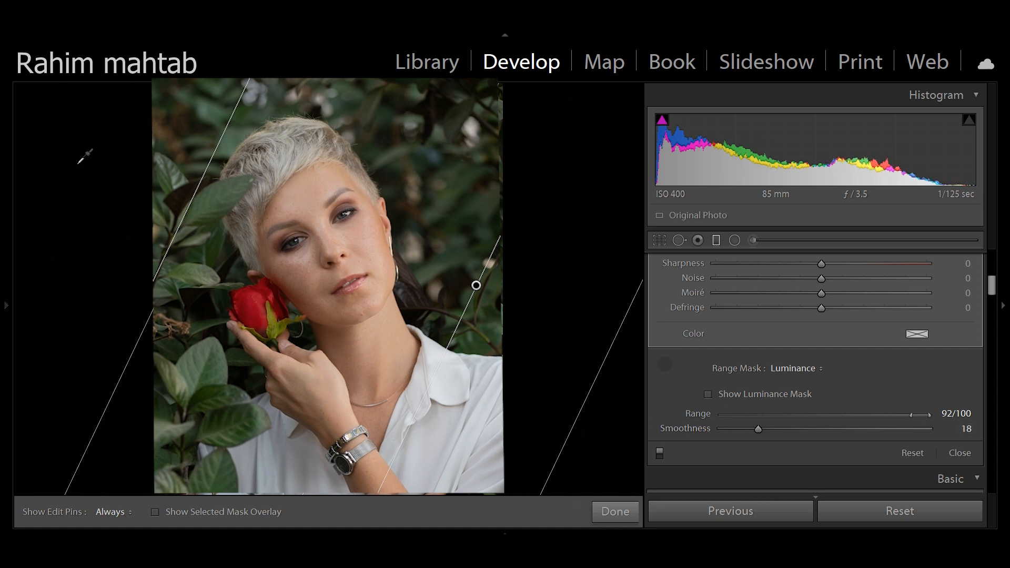
{"action": "mouse_move", "coordinate": [344, 190]}
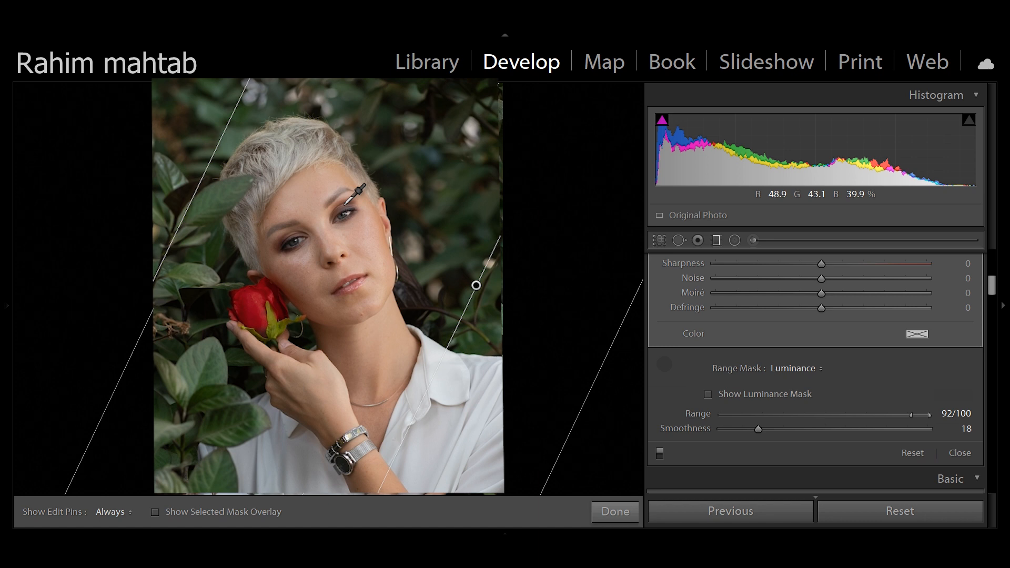